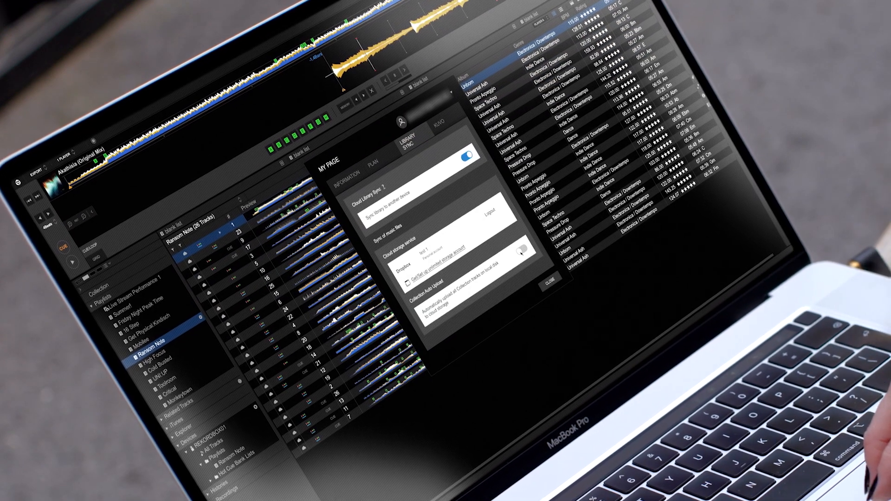
# Log in to the Pioneer DJ account and accept the Software End User License Agreement.
pyautogui.click(518, 253)
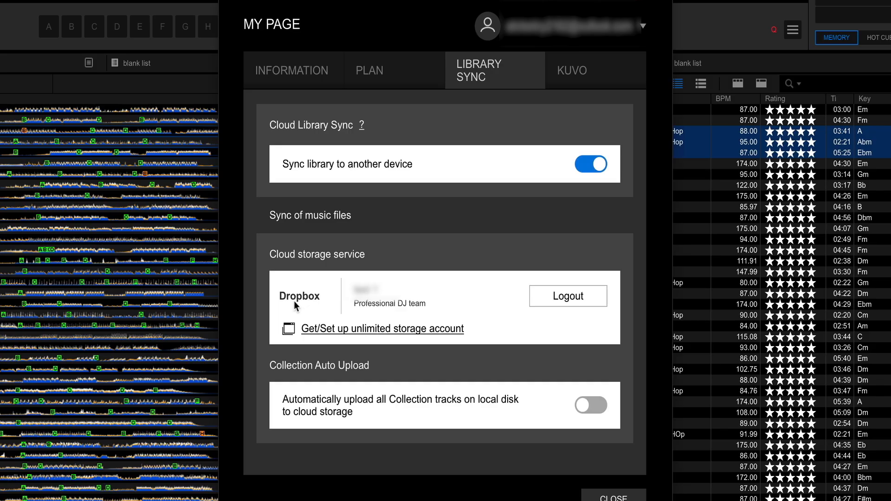
pyautogui.moveTo(502, 413)
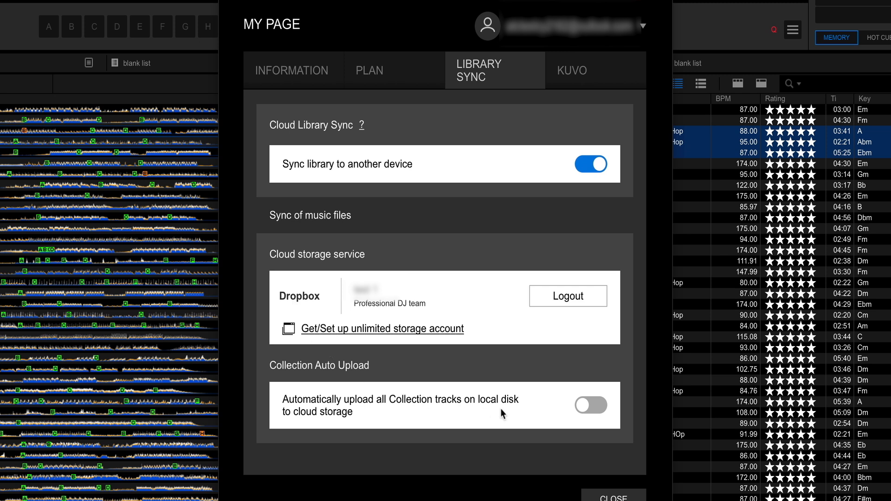
pyautogui.click(590, 406)
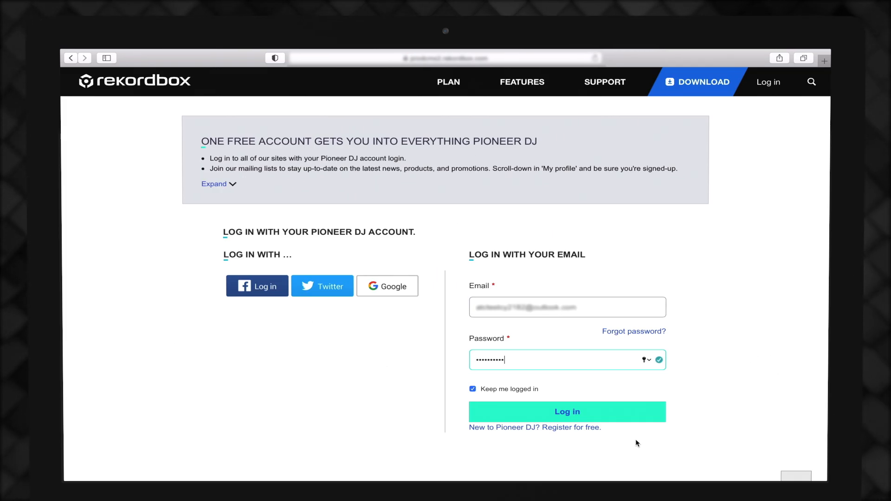
pyautogui.click(566, 411)
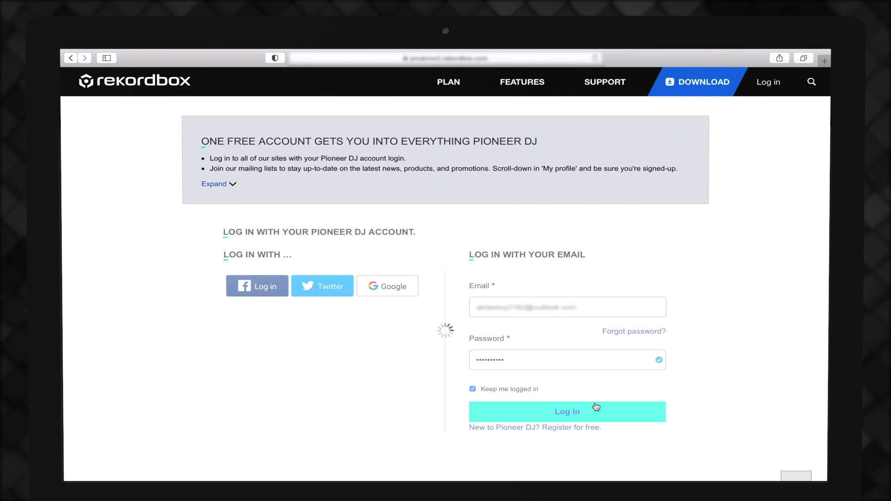
pyautogui.click(567, 412)
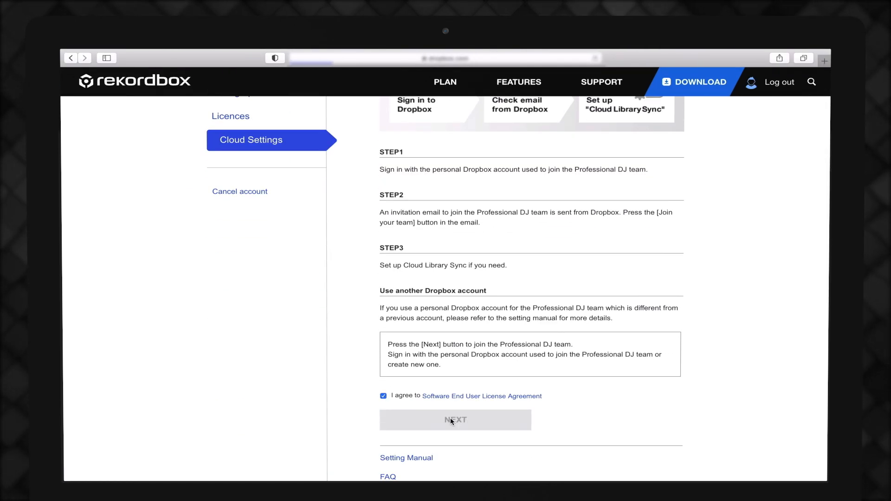
# Sign in to Dropbox, allow rekordbox Cloud Unlimited access, and accept the team invitation.
pyautogui.click(454, 420)
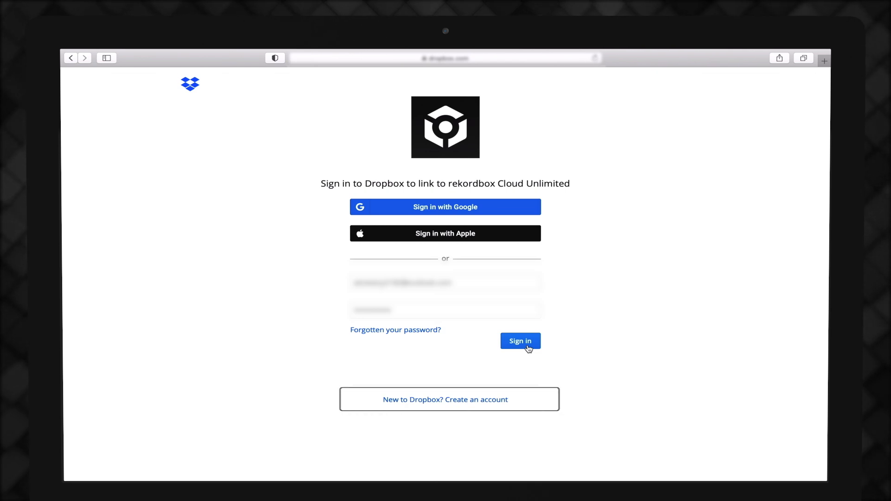
pyautogui.click(519, 341)
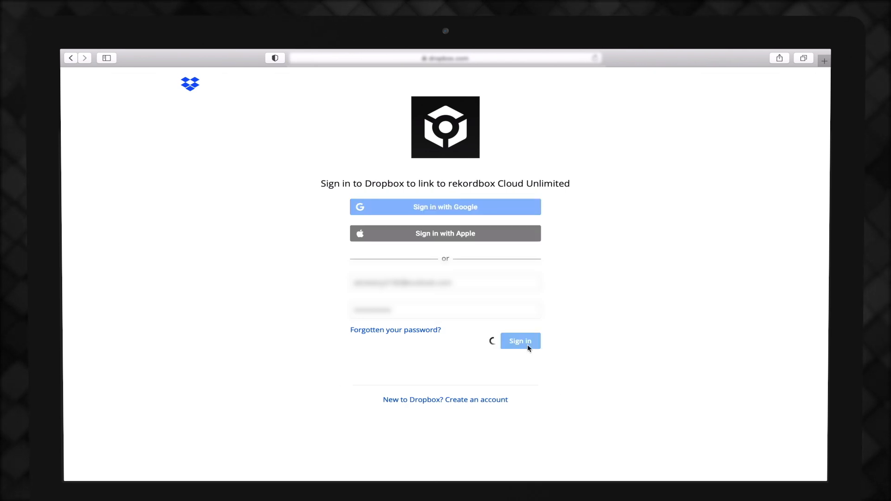
pyautogui.click(518, 341)
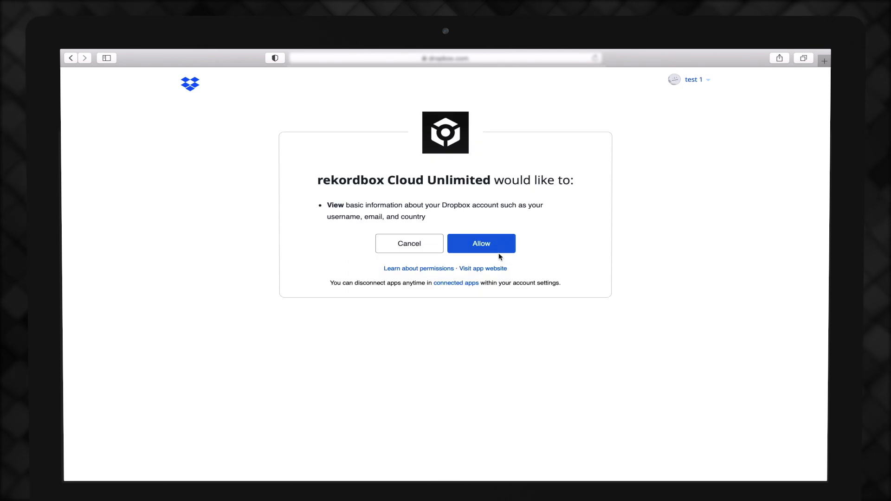
pyautogui.click(480, 243)
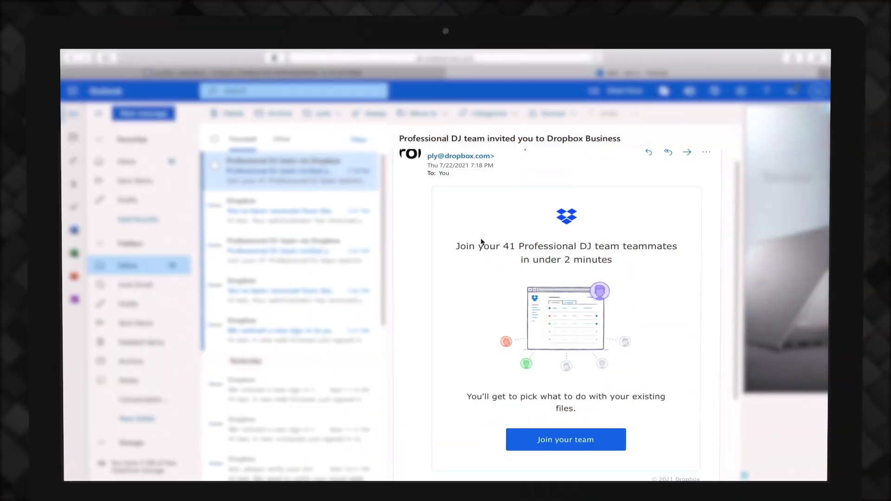
pyautogui.scroll(-3)
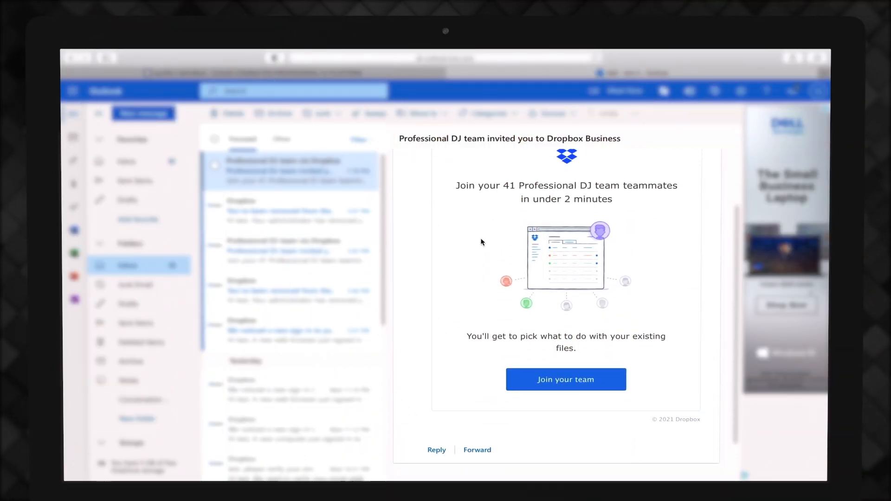
pyautogui.click(565, 379)
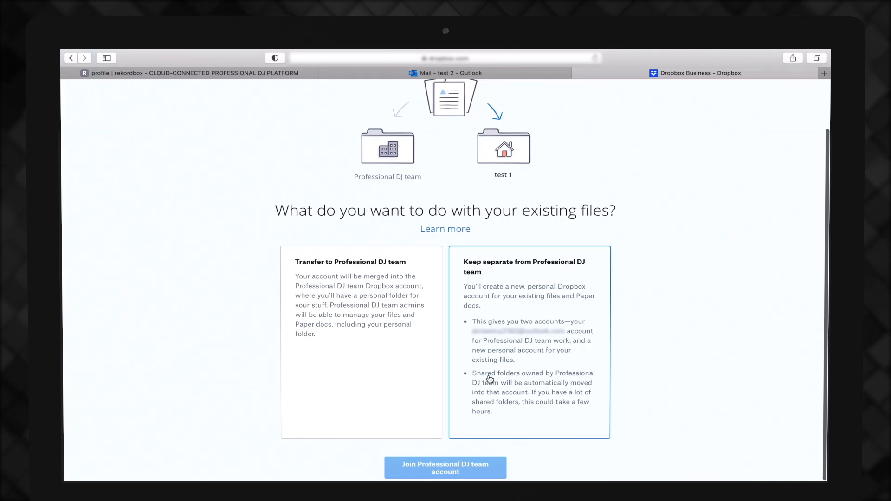
# Choose Transfer to Professional DJ team and join the Professional DJ team account.
pyautogui.click(361, 341)
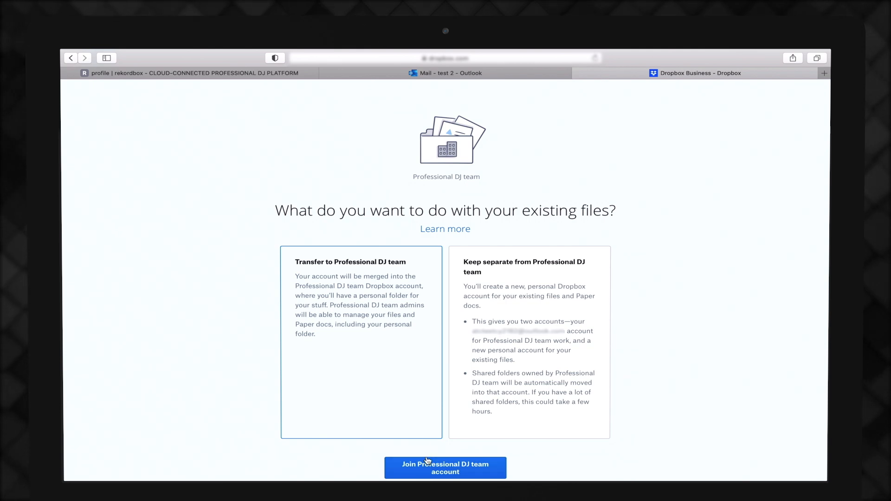
pyautogui.click(445, 467)
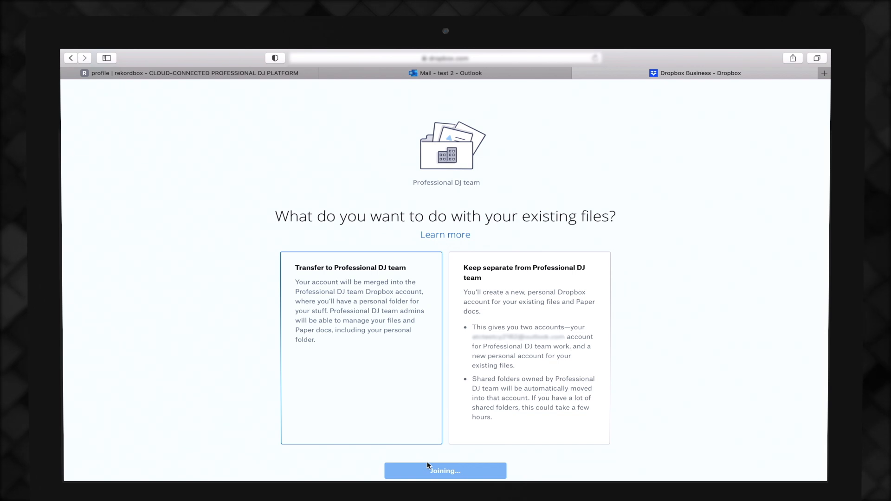
pyautogui.click(444, 470)
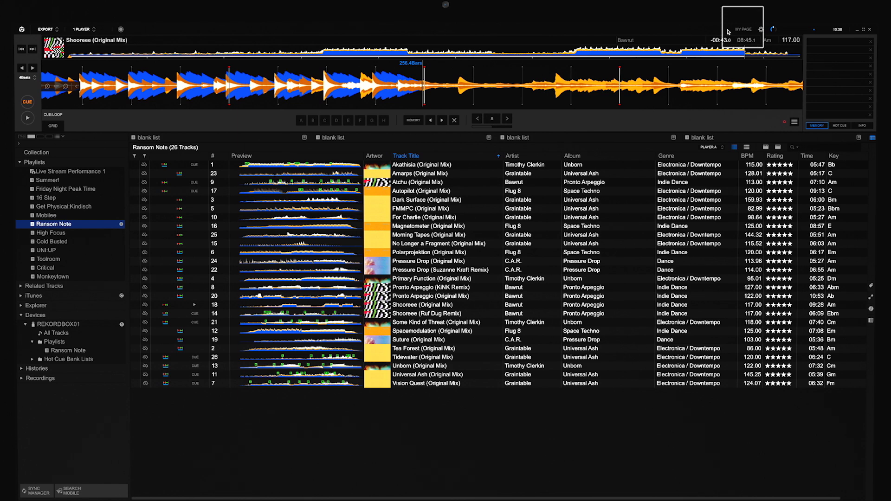
# Turn on Sync library to another device under LIBRARY SYNC on My Page, then close it.
pyautogui.click(742, 28)
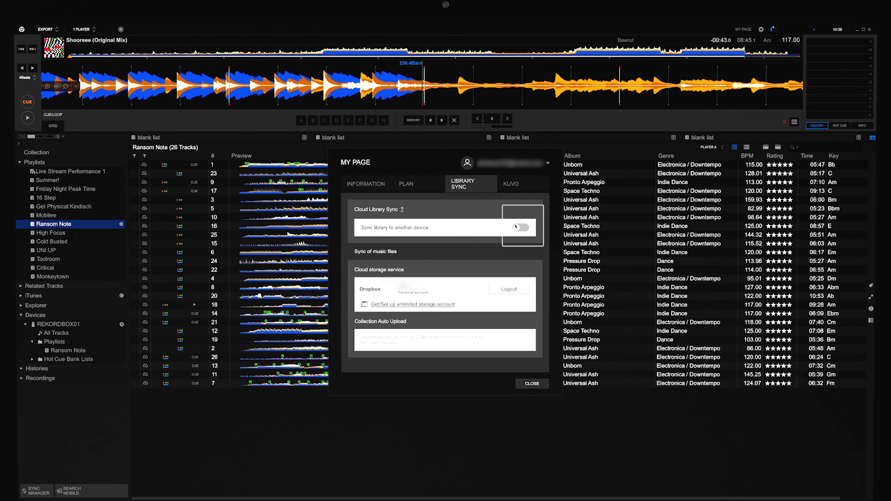
pyautogui.click(517, 227)
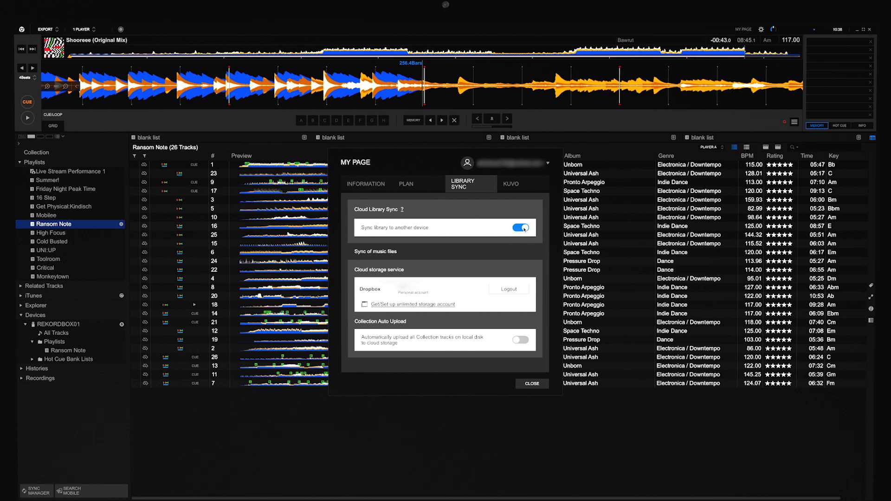
pyautogui.click(531, 383)
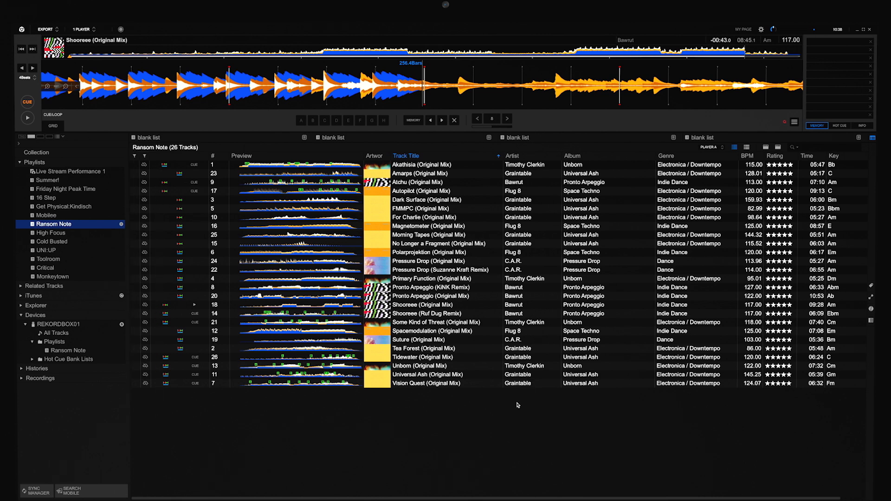
pyautogui.moveTo(481, 169)
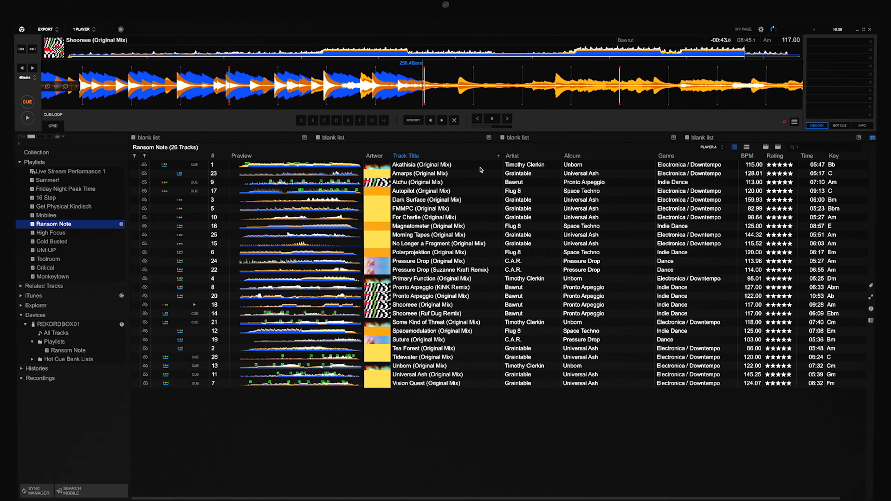
# Copy Akathisia (Original Mix) to Dropbox and load it into the player.
pyautogui.click(423, 164)
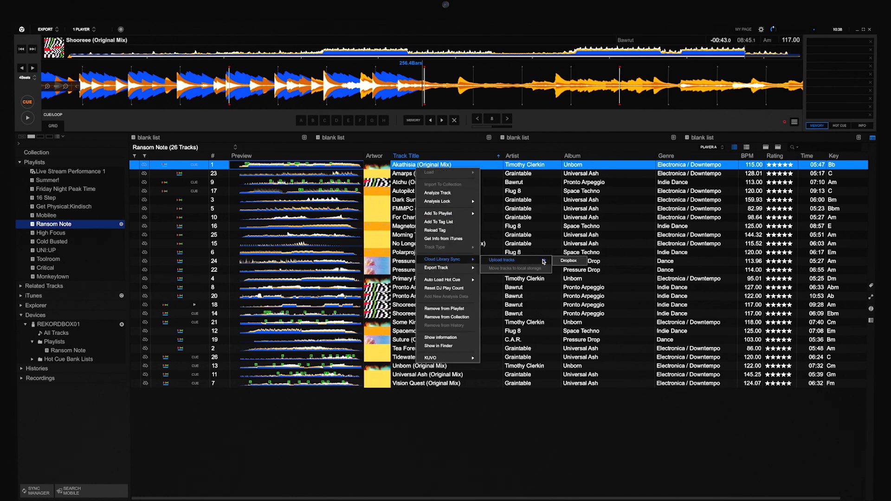
pyautogui.click(500, 260)
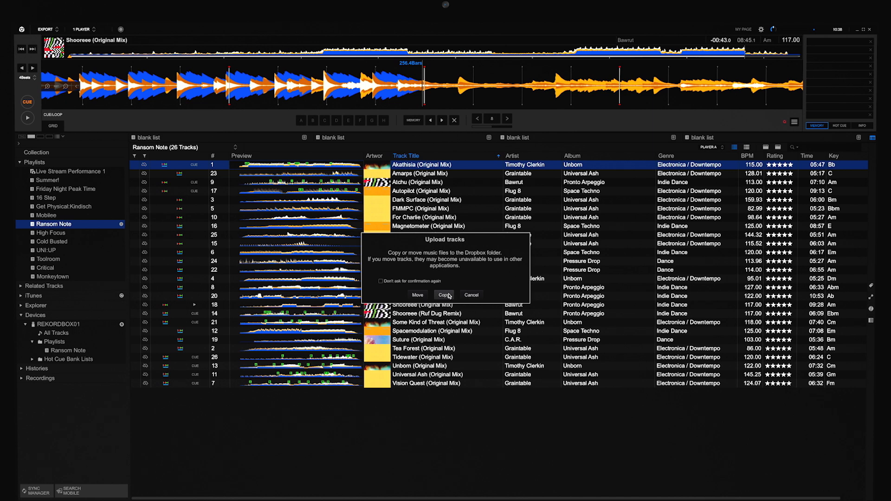
pyautogui.click(445, 295)
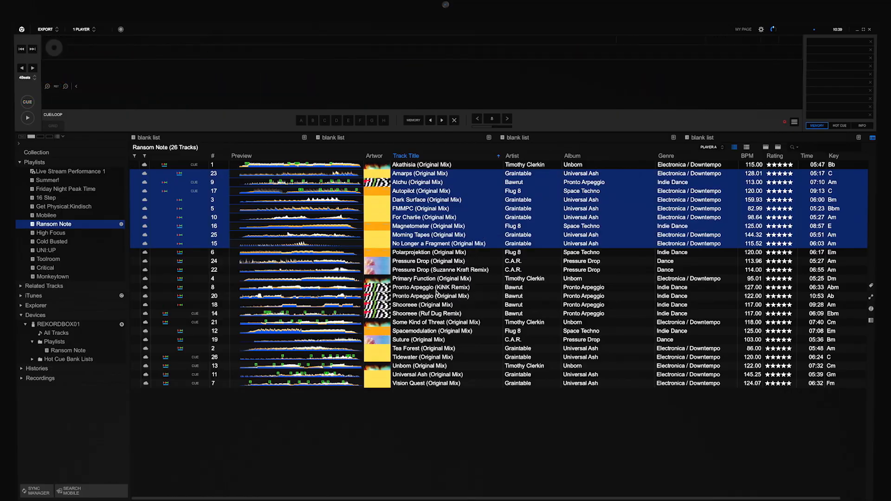
pyautogui.doubleClick(420, 165)
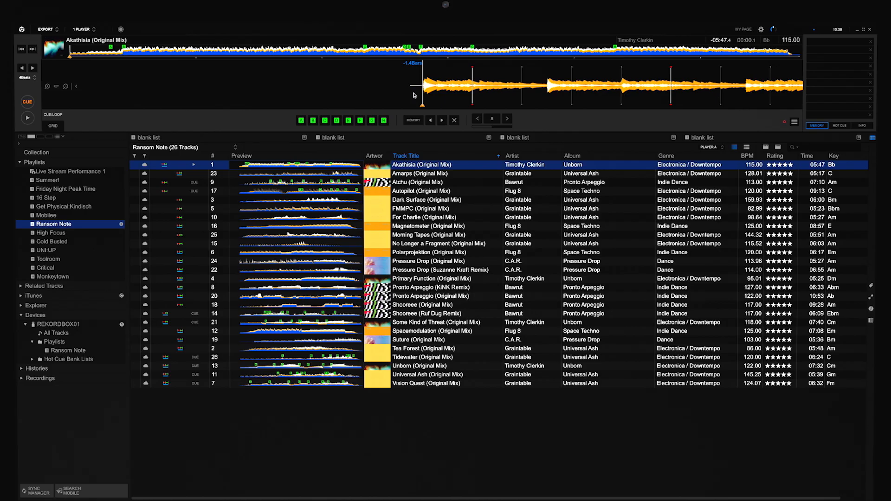
# Turn on Collection Auto Upload, answer the upload prompt, and close My Page.
pyautogui.click(742, 29)
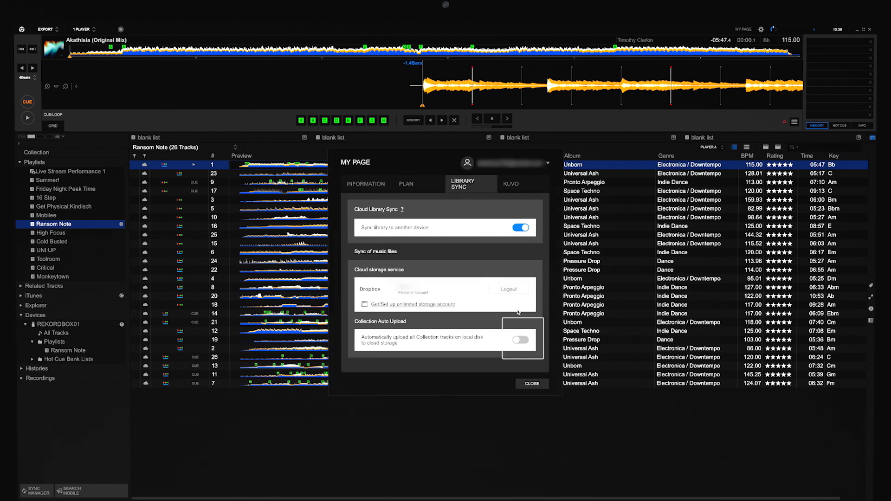
pyautogui.click(518, 339)
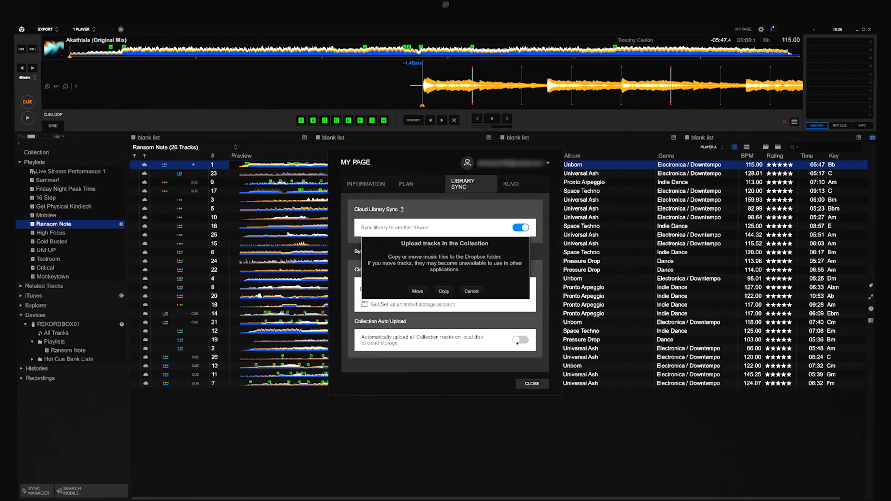
pyautogui.click(444, 291)
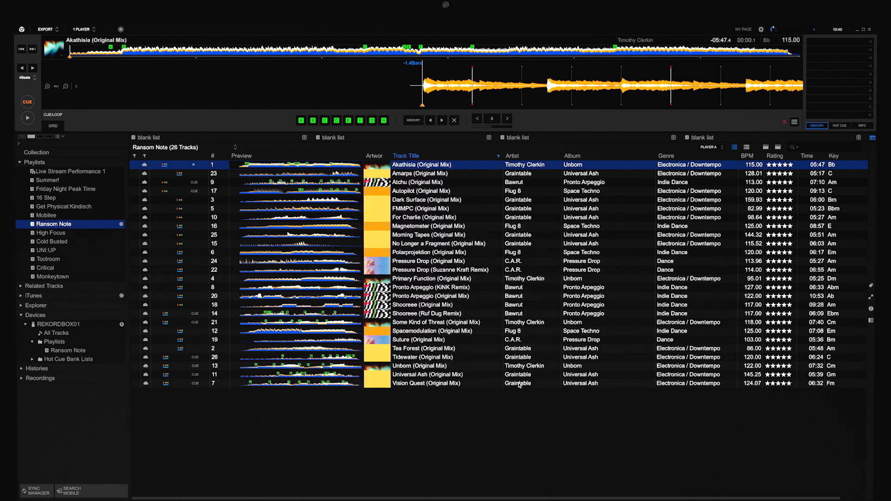
pyautogui.click(64, 189)
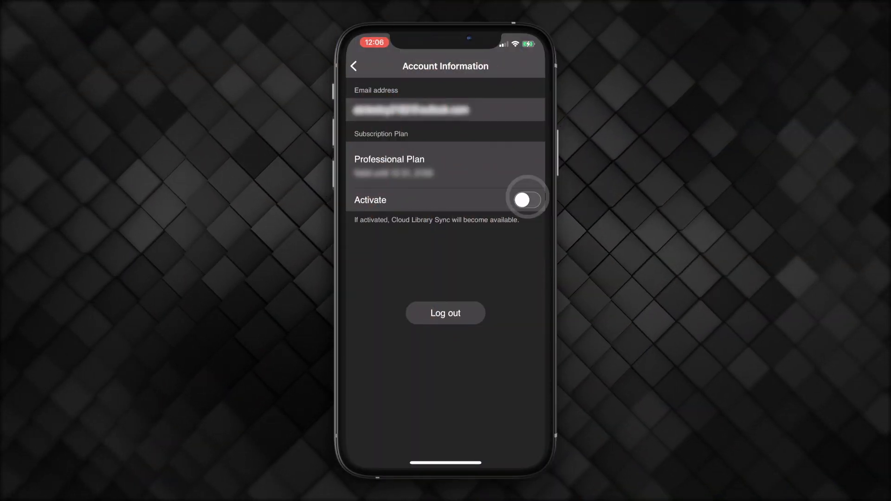
# On the phone, switch on Activate, Cloud Library Sync and Collection Auto Upload.
pyautogui.click(524, 200)
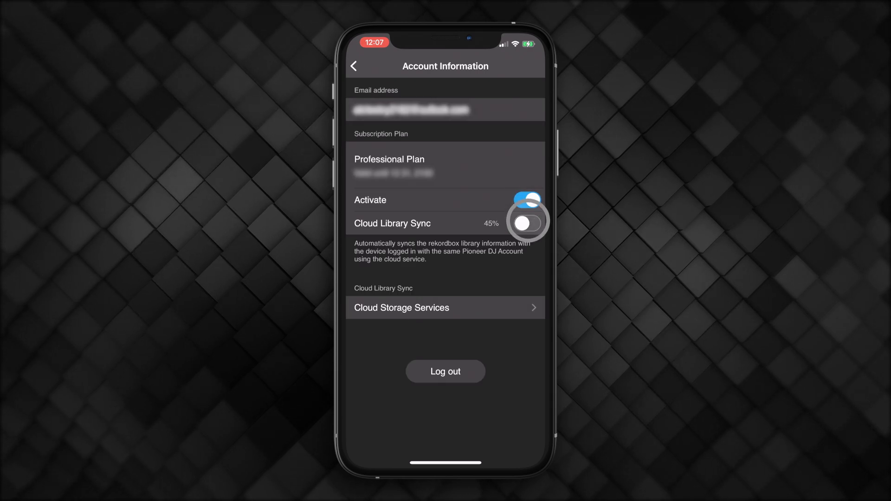
pyautogui.click(526, 222)
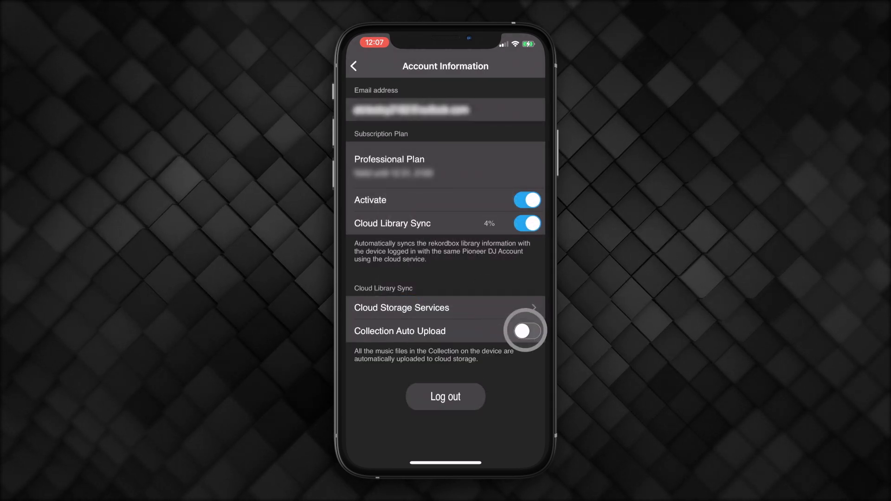
pyautogui.click(525, 331)
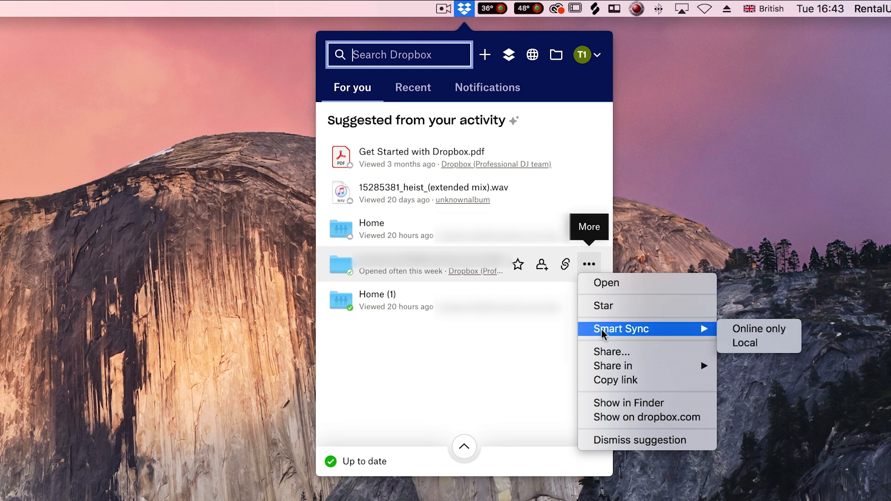
pyautogui.moveTo(758, 328)
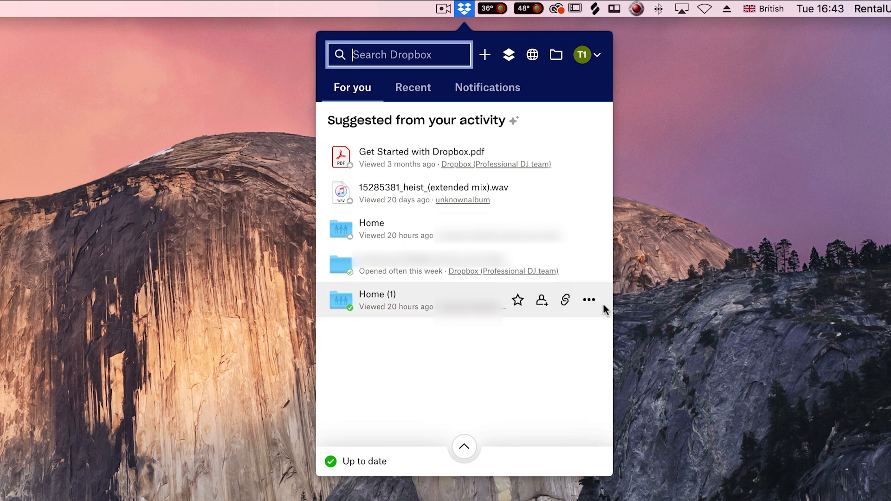
# Set the Home (1) folder's Smart Sync option to Local.
pyautogui.click(589, 300)
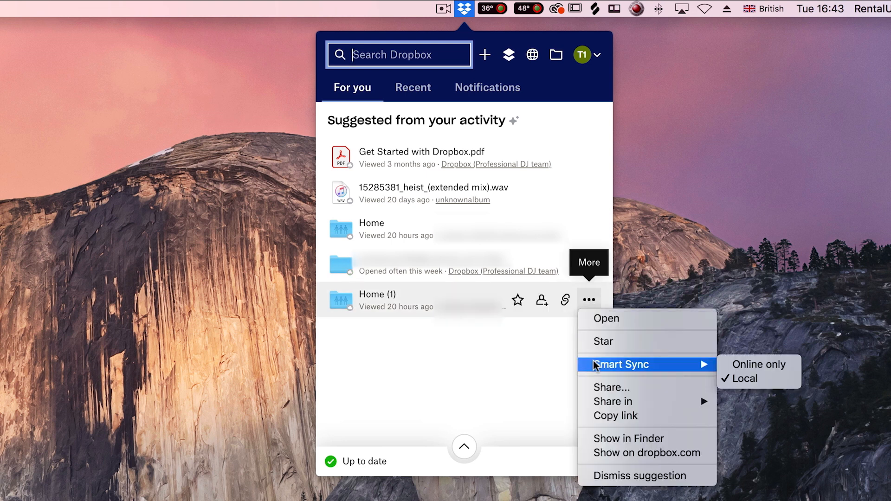
pyautogui.click(588, 352)
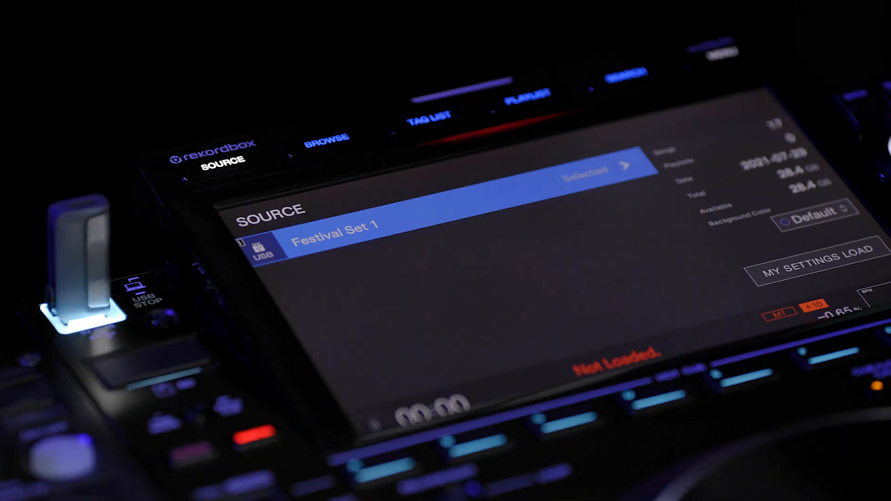
# Select the USB source and restore the backed-up library to the device.
pyautogui.click(326, 139)
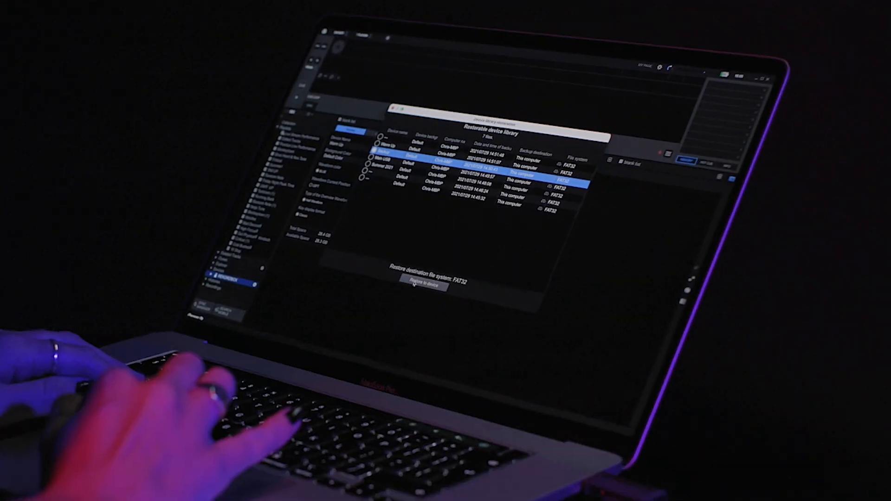
pyautogui.click(423, 283)
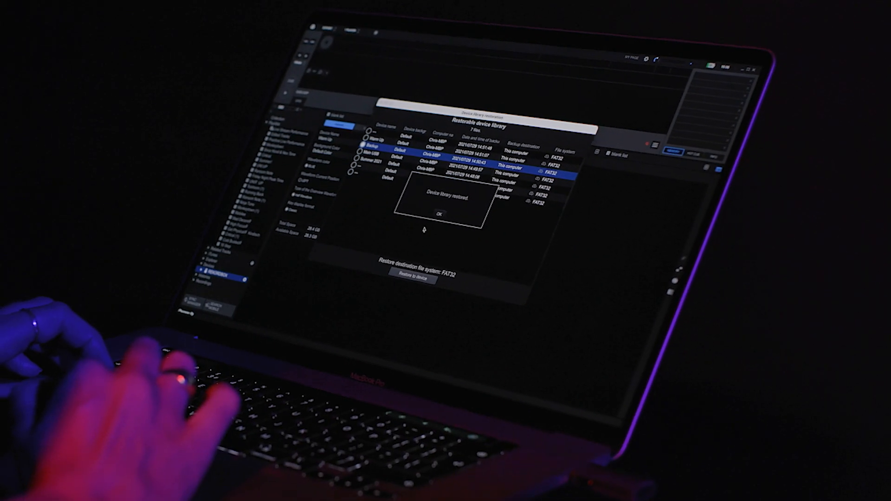
pyautogui.click(439, 215)
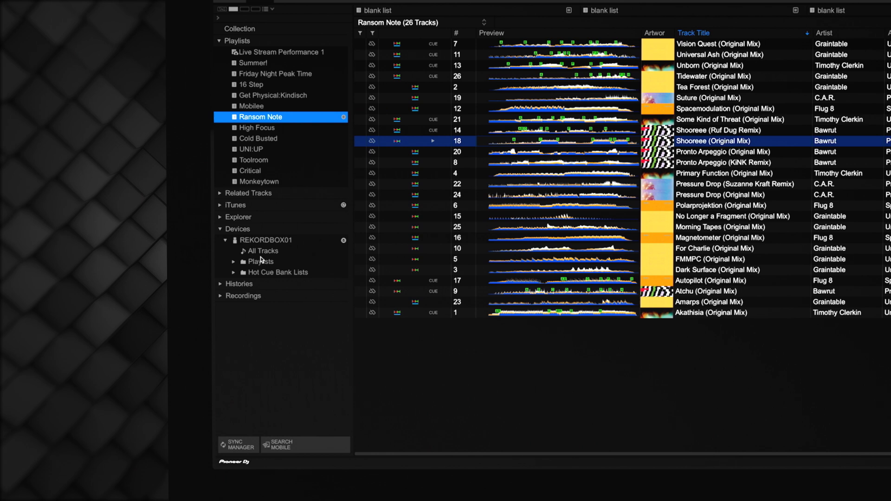
# Start a Device library backup of REKORDBOX01 and reopen its options.
pyautogui.rightClick(261, 240)
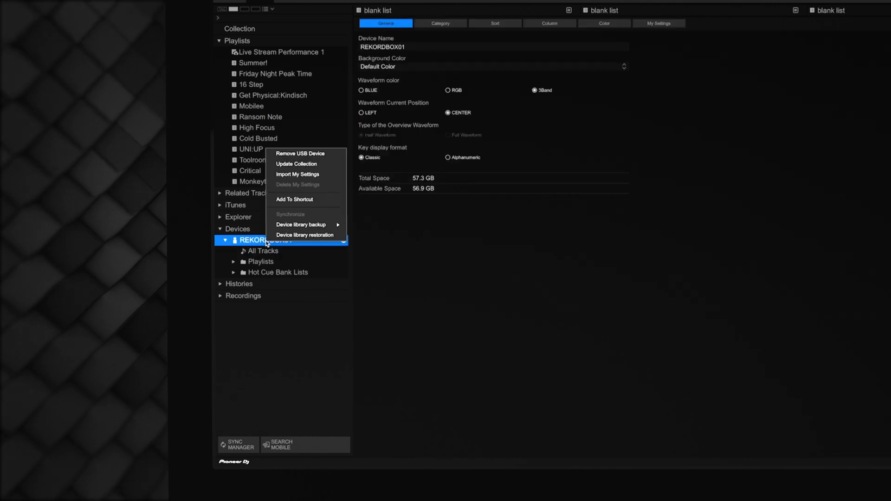
pyautogui.click(301, 225)
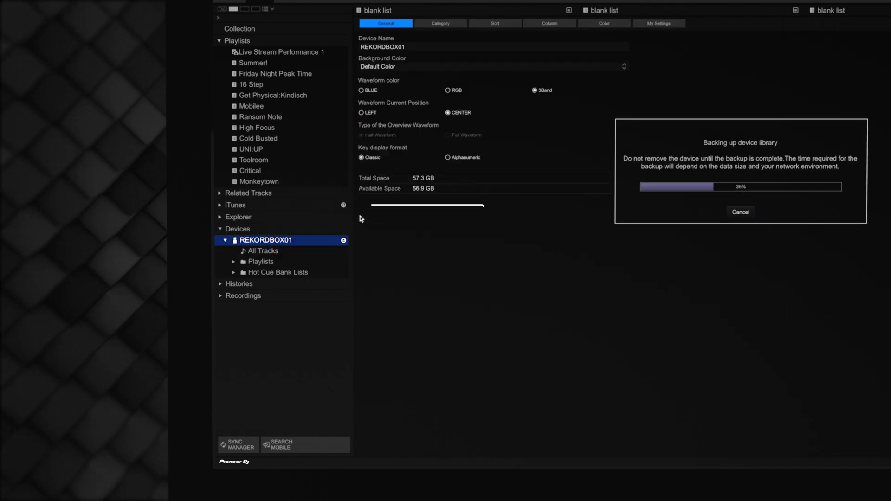
pyautogui.rightClick(267, 240)
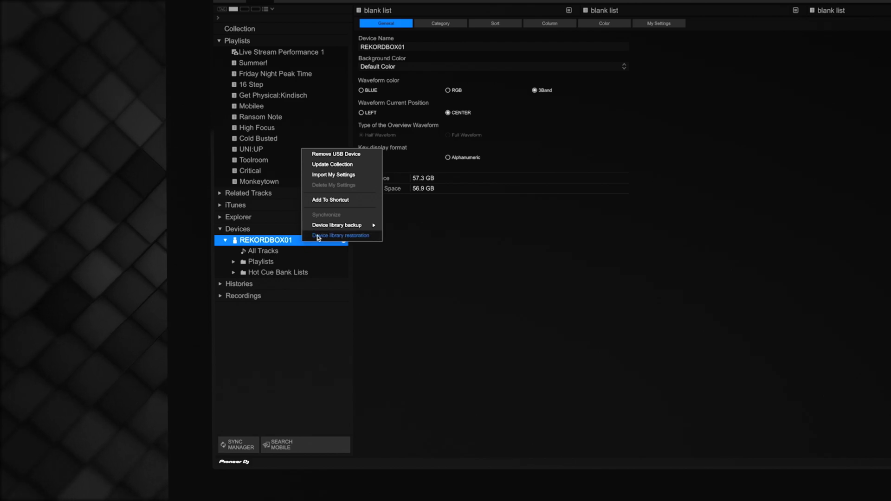
pyautogui.moveTo(336, 225)
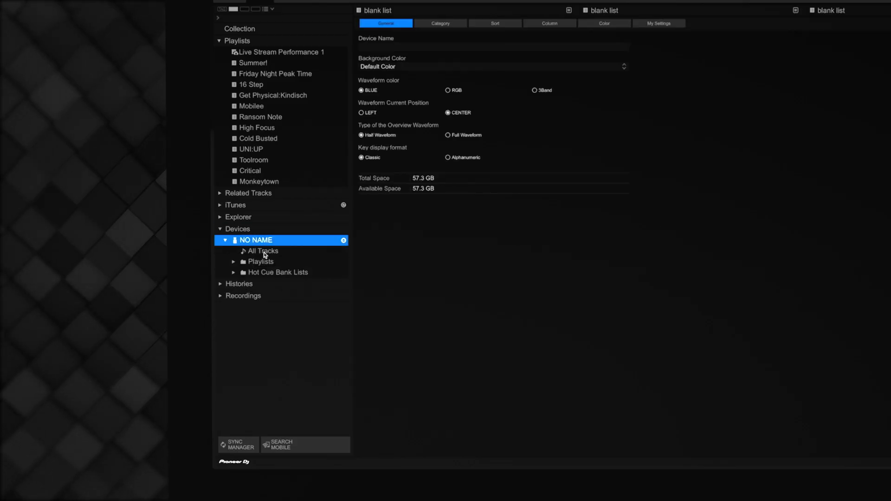
# Restore the REKORDBOX01 backup onto the NO NAME device and view its 26 tracks.
pyautogui.rightClick(256, 240)
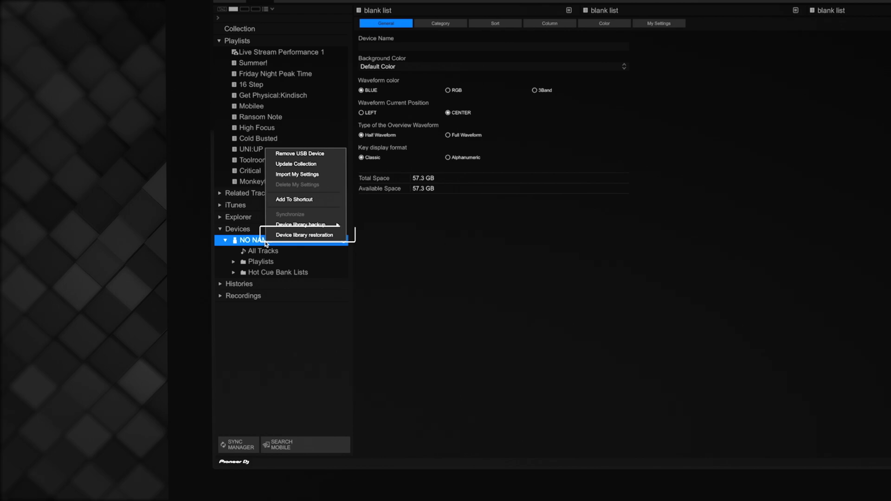
pyautogui.click(303, 235)
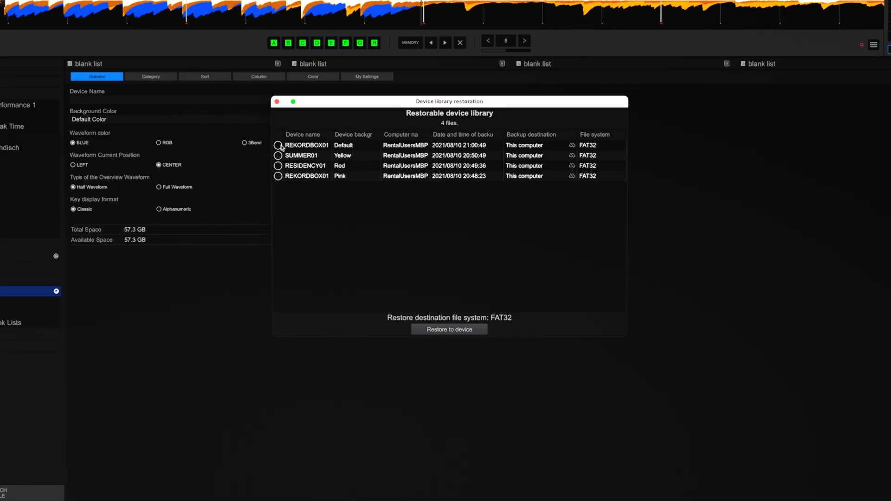
pyautogui.click(278, 144)
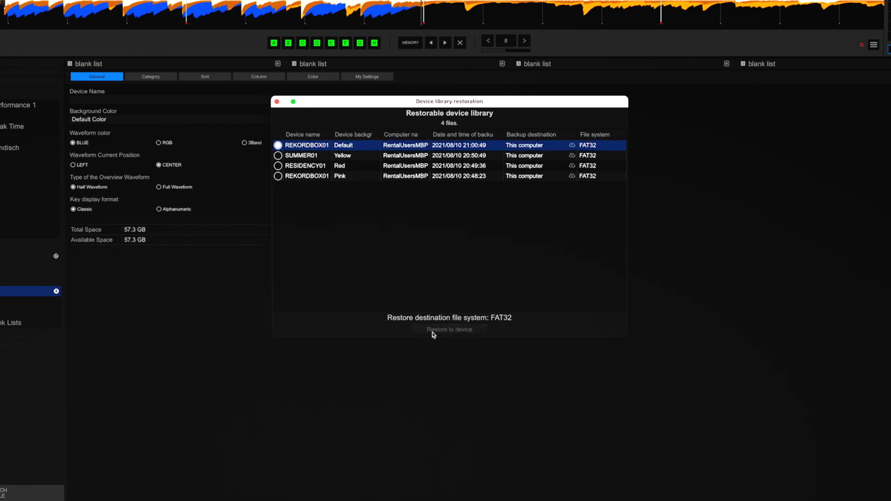
pyautogui.click(448, 329)
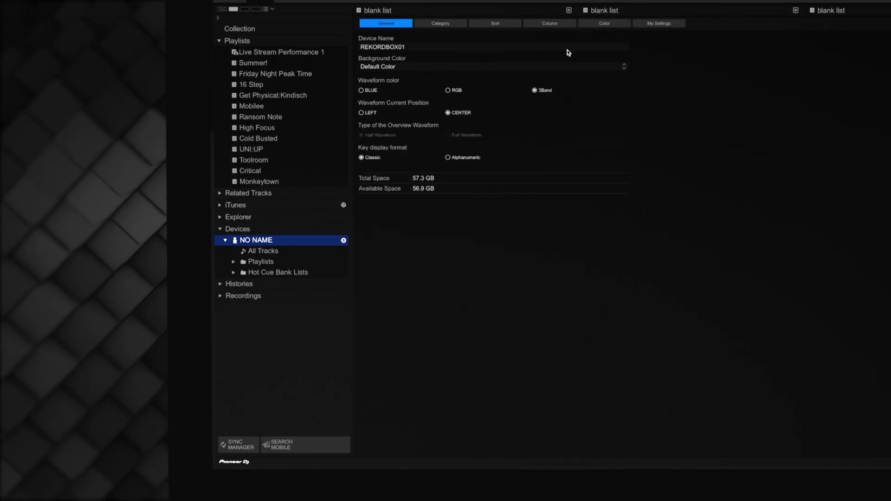
pyautogui.click(263, 251)
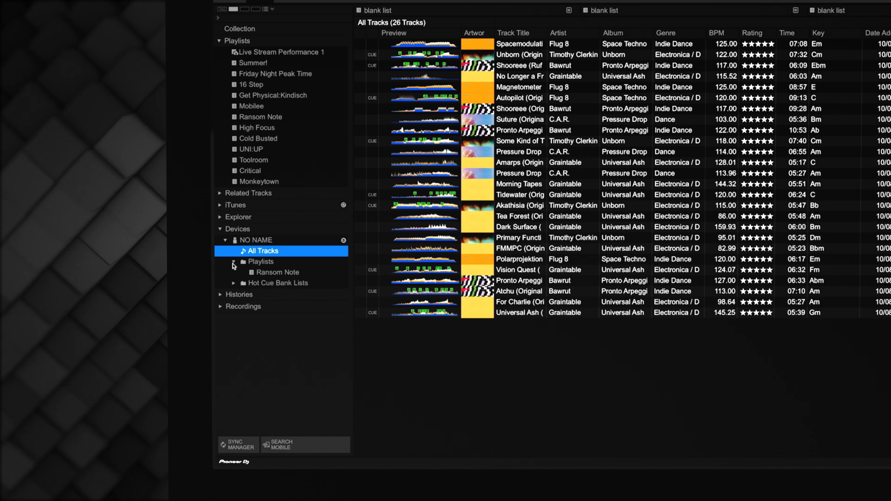